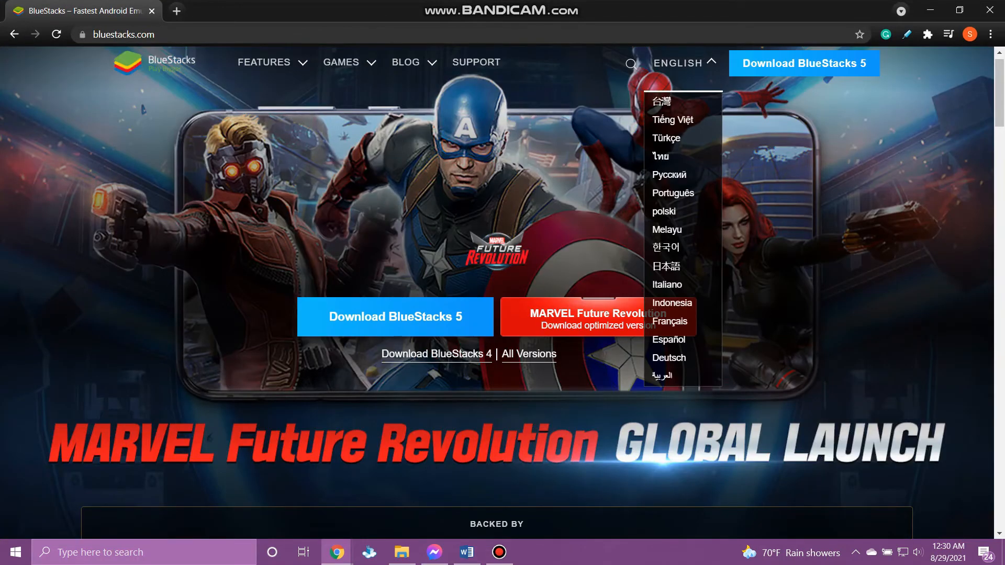
- Dismiss the language dropdown on bluestacks.com and download the BlueStacks 5 installer
left_click(682, 63)
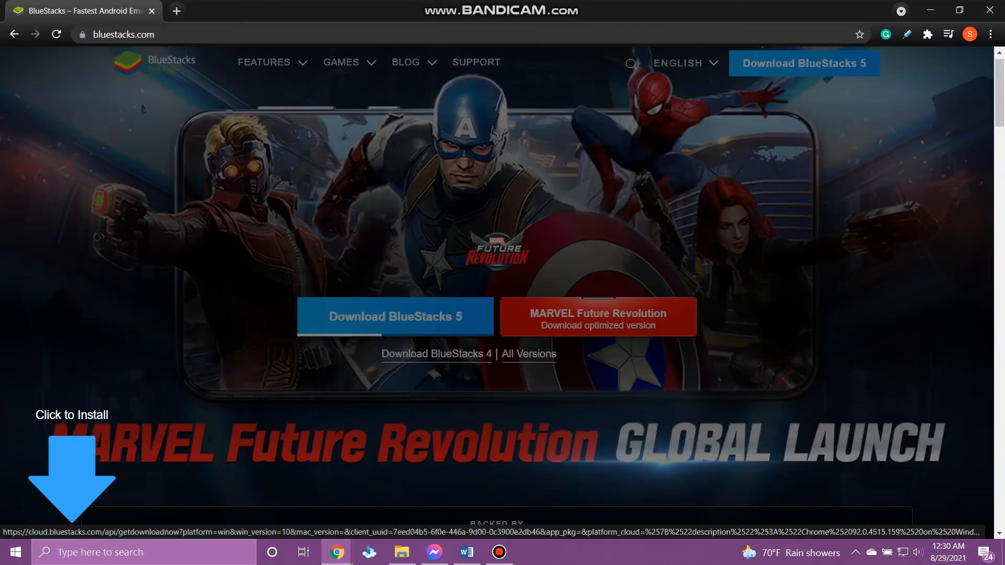
left_click(395, 316)
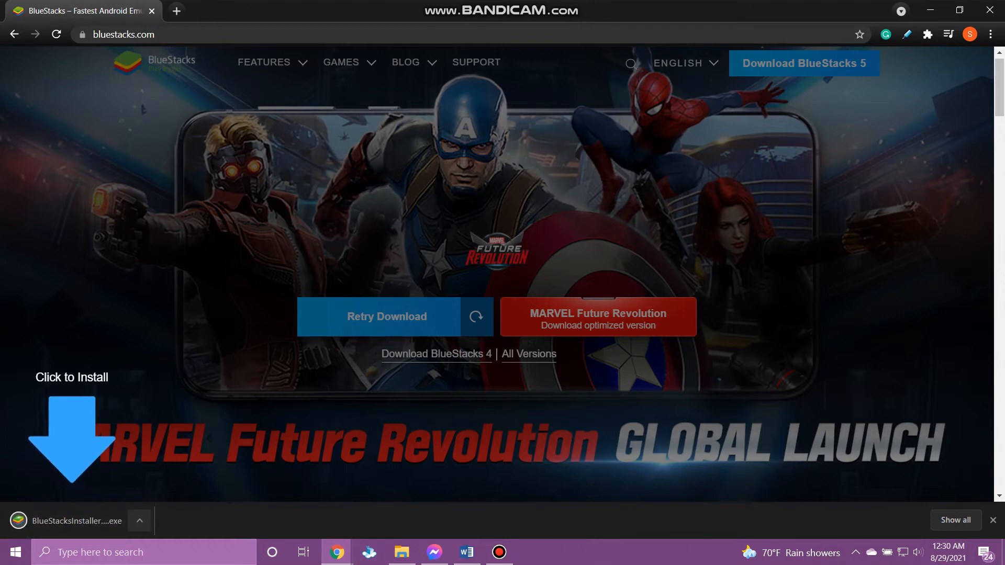
- Launch the BlueStacksInstaller .exe from Chrome's download bar
left_click(139, 521)
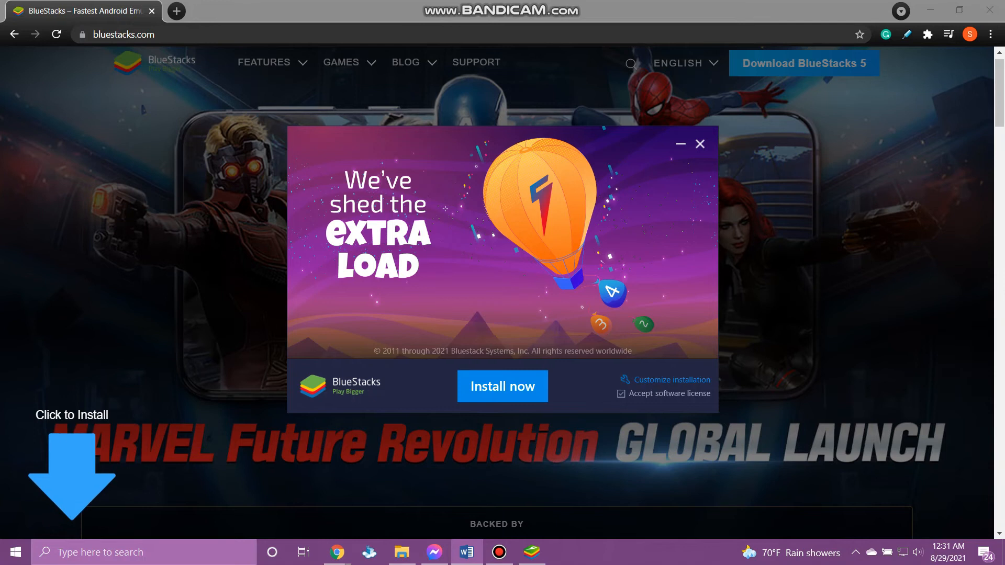
- Install BlueStacks 5, then launch the Play Store from its home screen
left_click(502, 385)
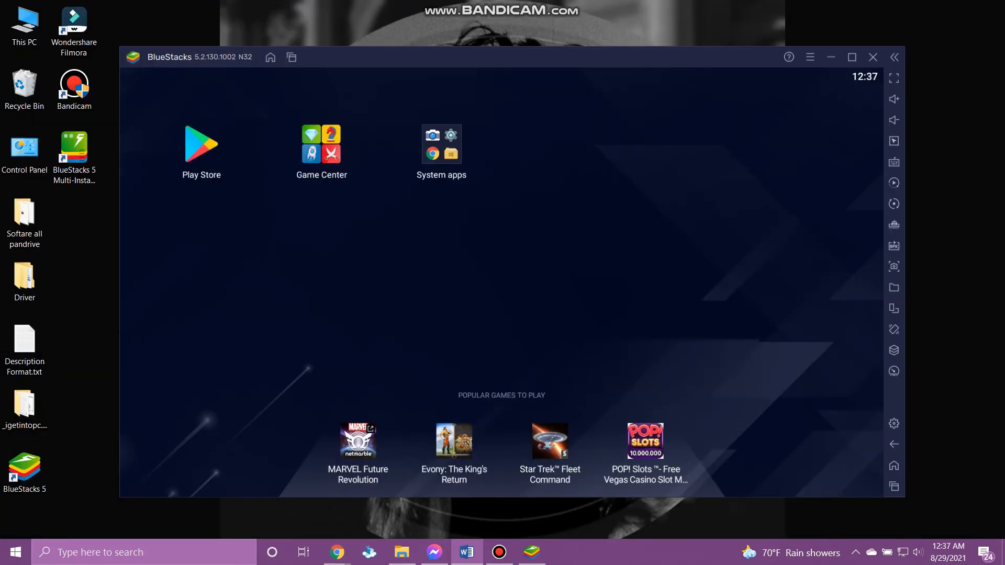
left_click(201, 144)
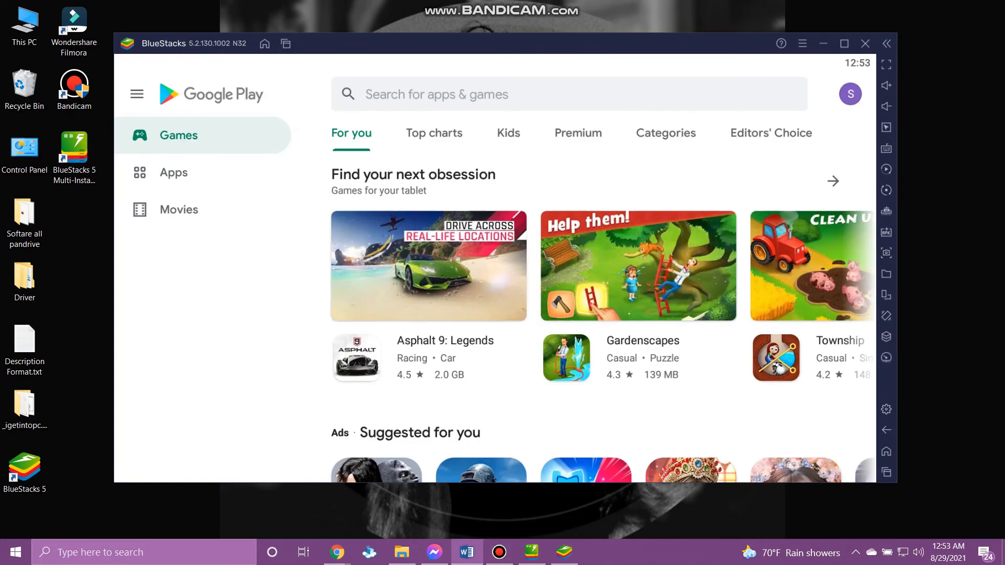
- Search Google Play for 'snapchat', install it and open Snapchat
left_click(567, 94)
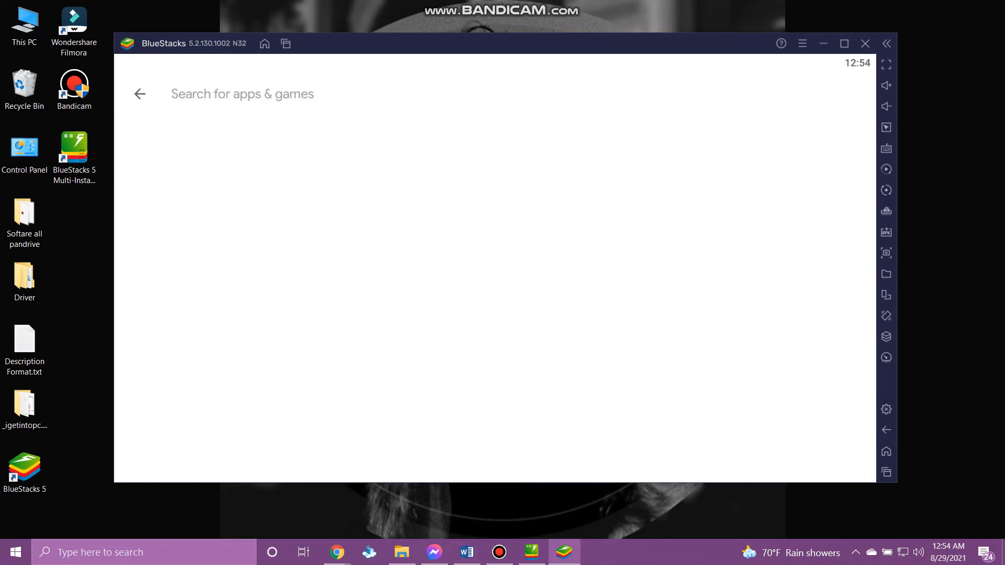
type("snapchat")
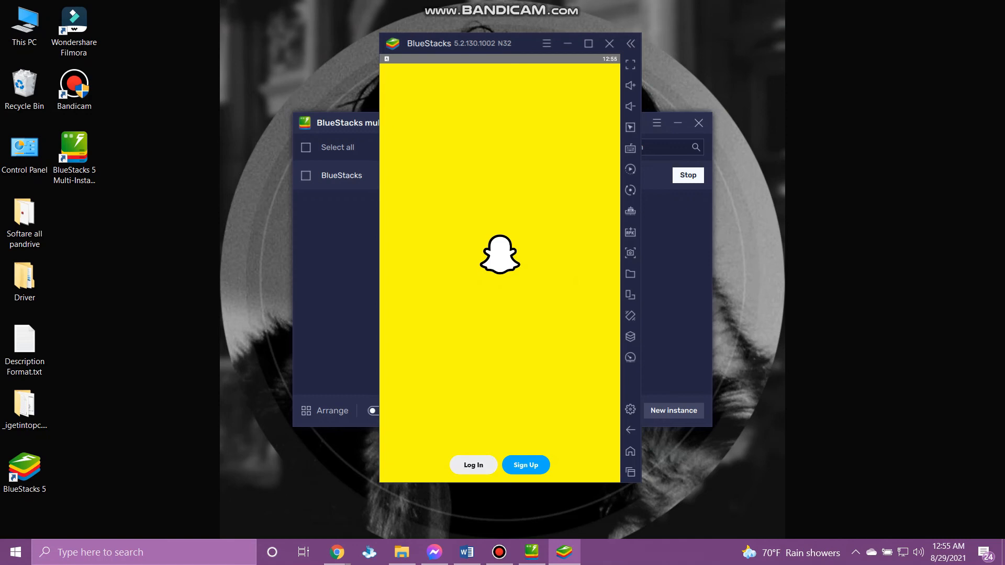
left_click(473, 465)
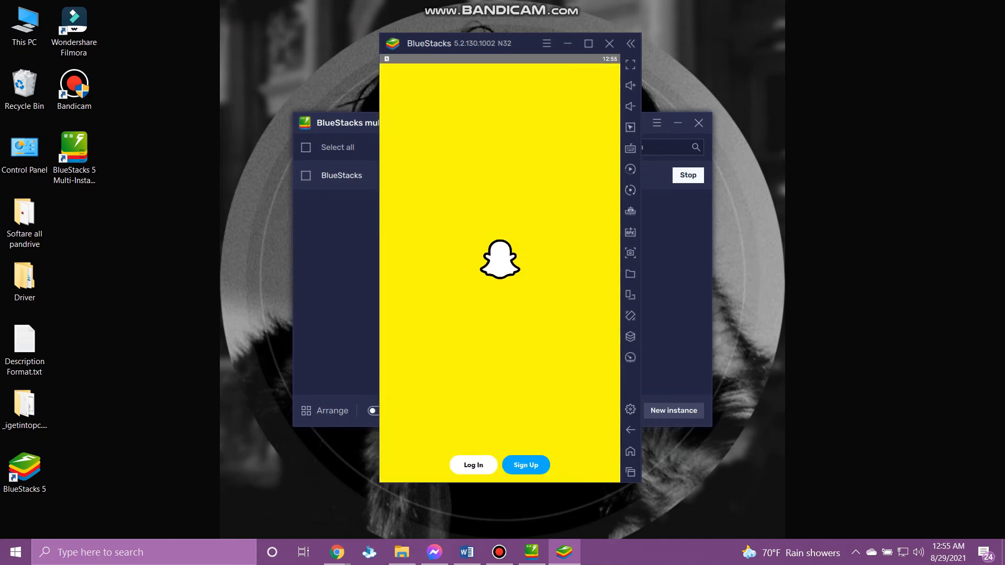
left_click(525, 465)
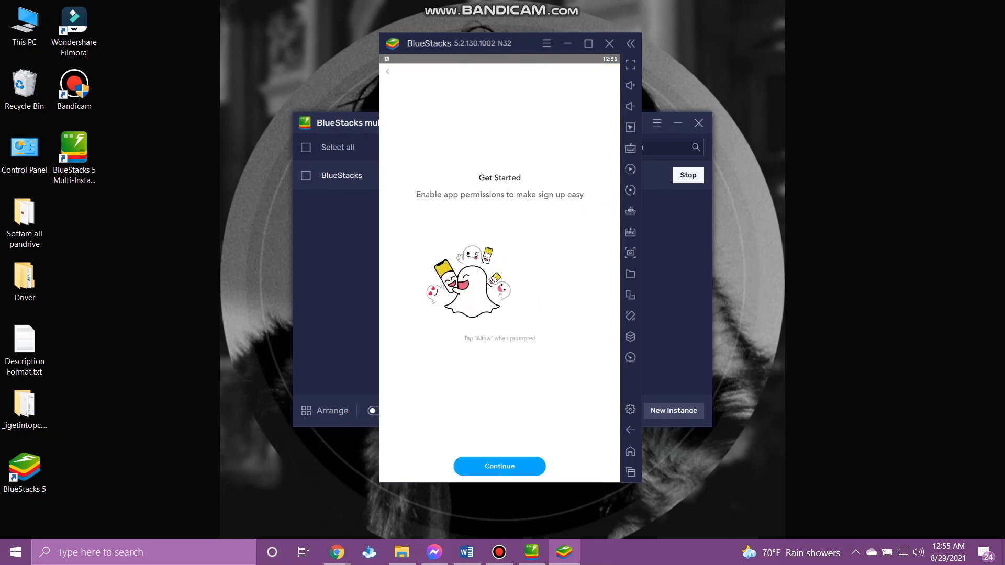
left_click(499, 466)
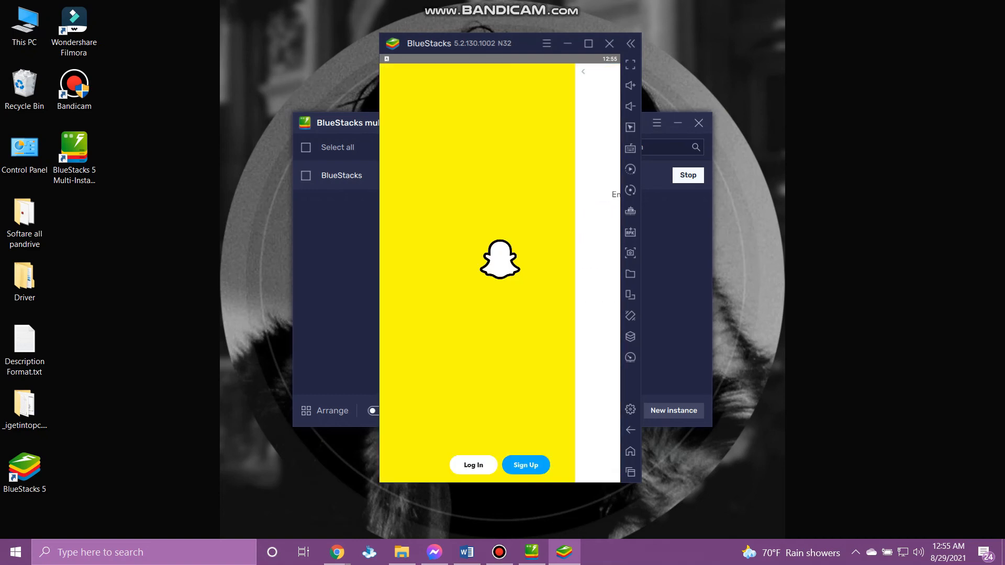